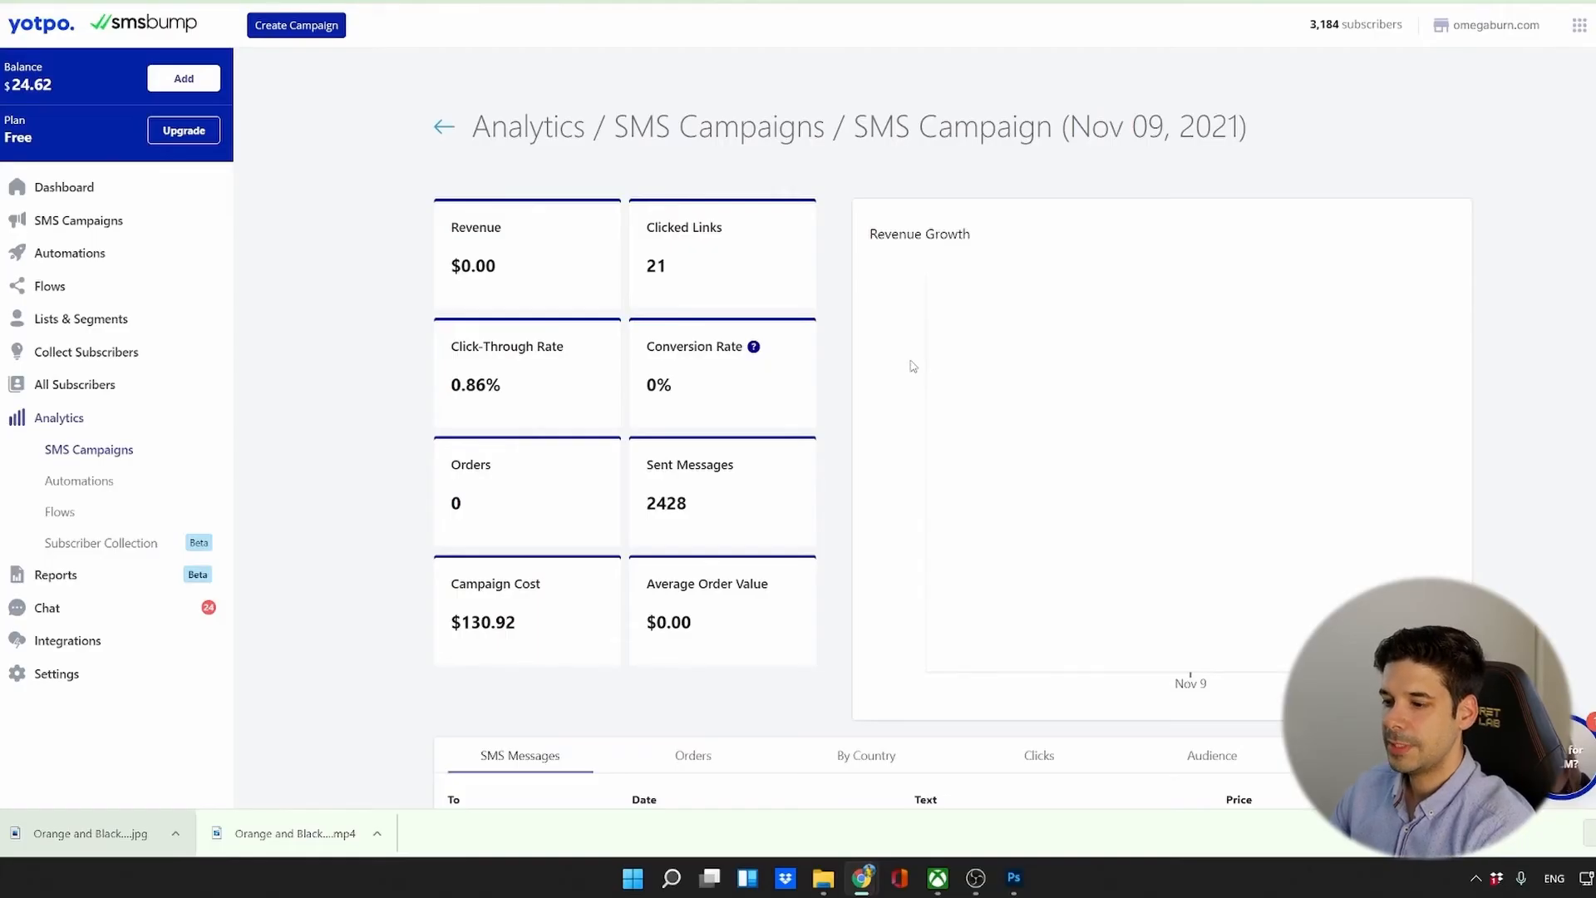
List the campaign's two $55 orders and briefly highlight the second order's conversion time.
{"action": "scroll", "scroll_direction": "down", "scroll_amount": 3}
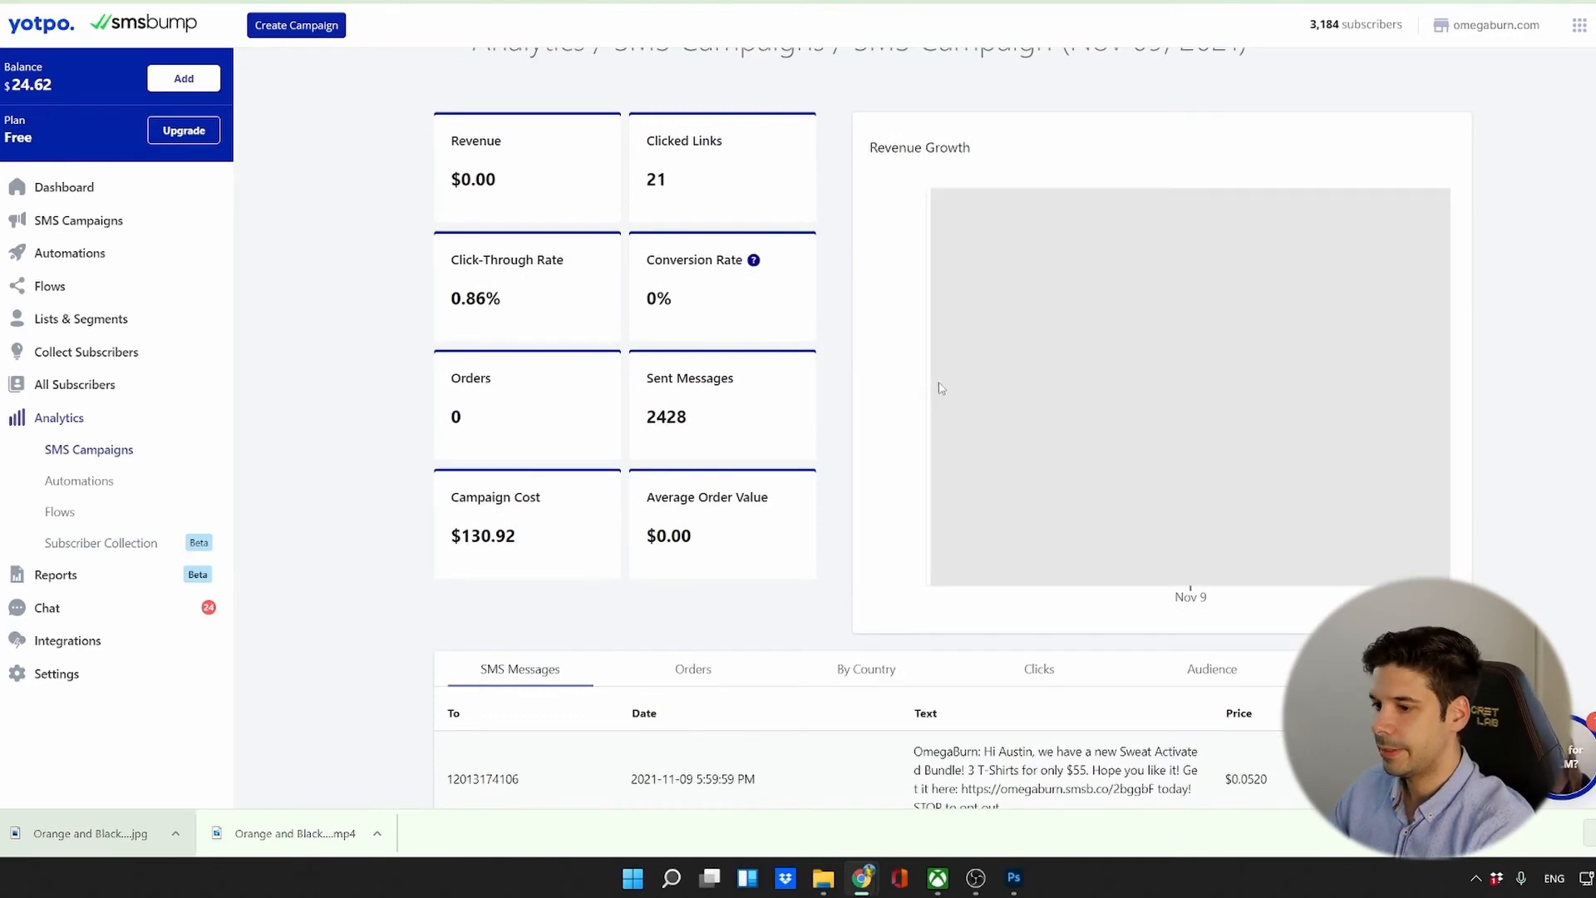
{"action": "scroll", "scroll_direction": "down", "scroll_amount": 3}
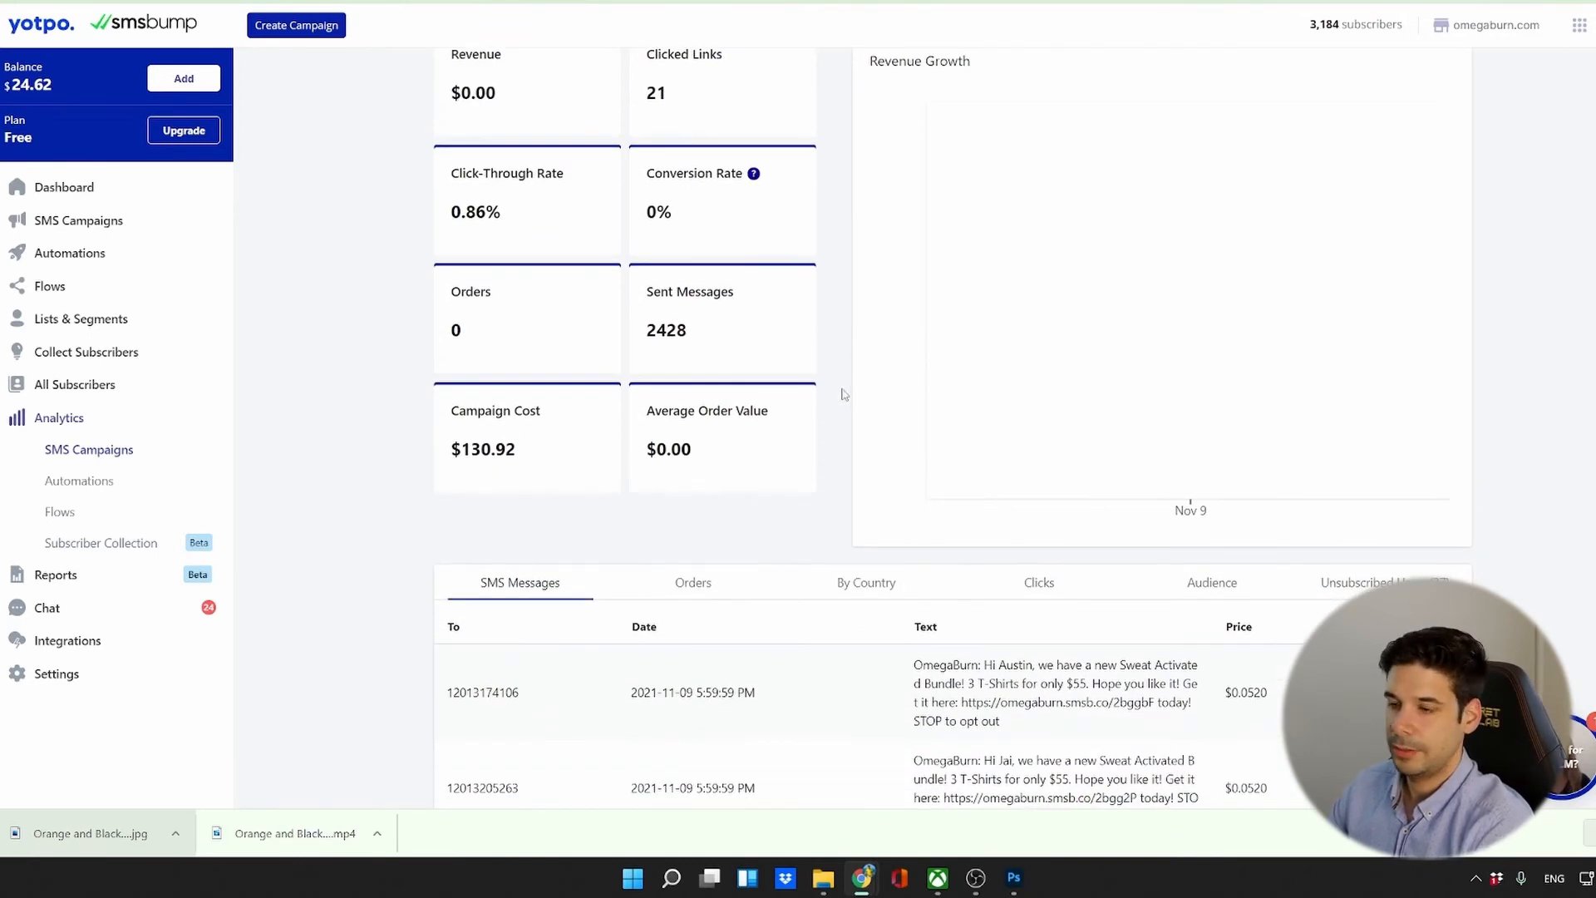
{"action": "scroll", "scroll_direction": "down", "scroll_amount": 3}
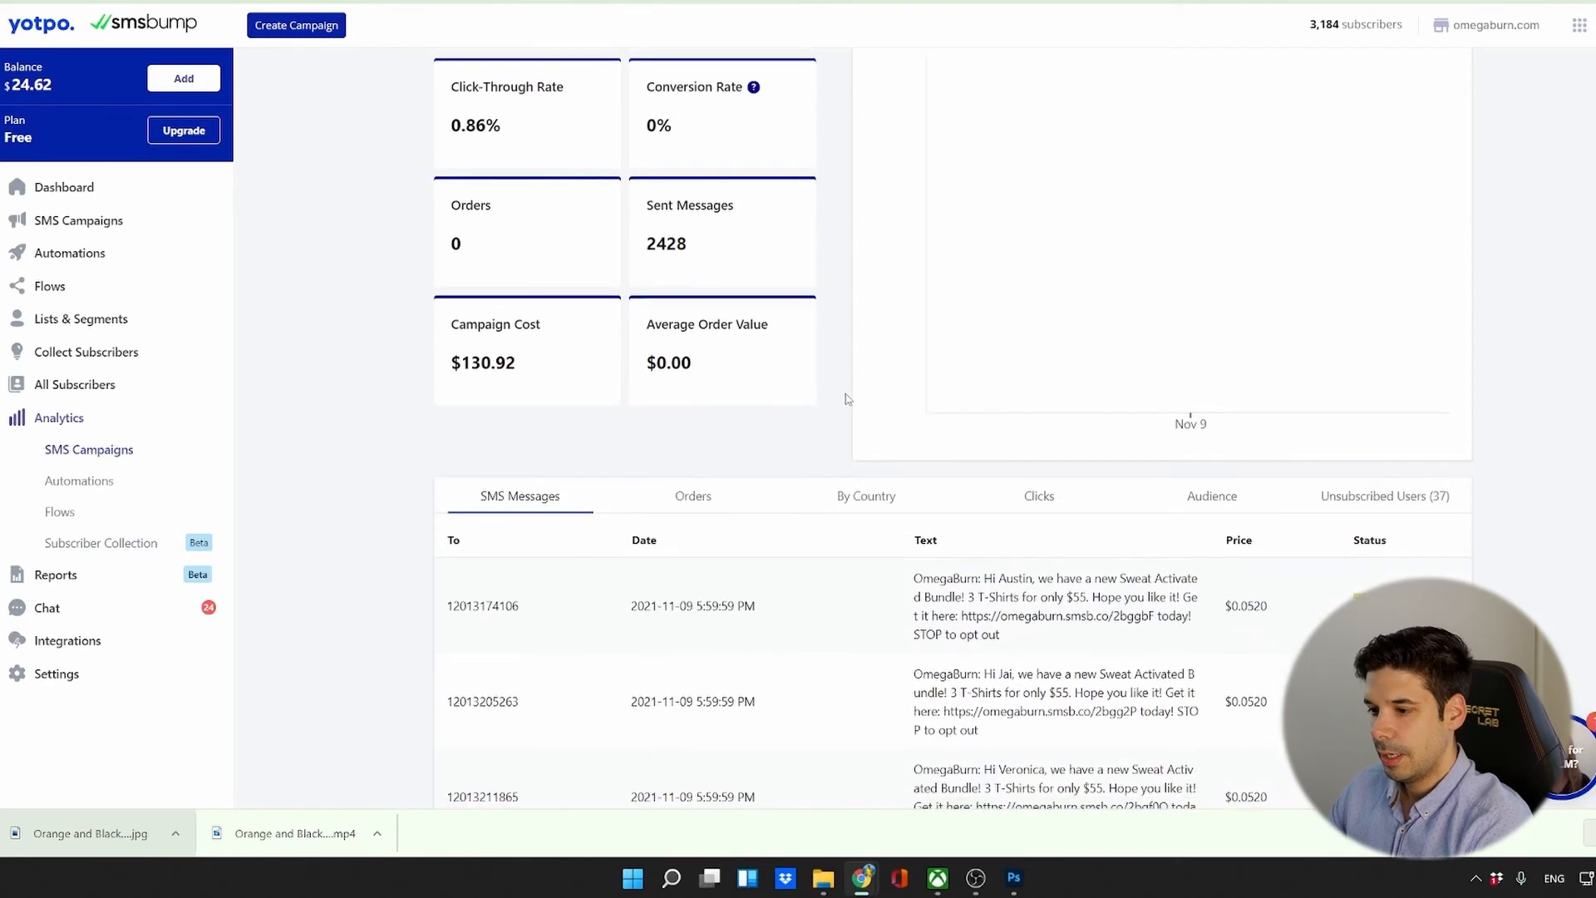
{"action": "left_click", "coordinate": [692, 495]}
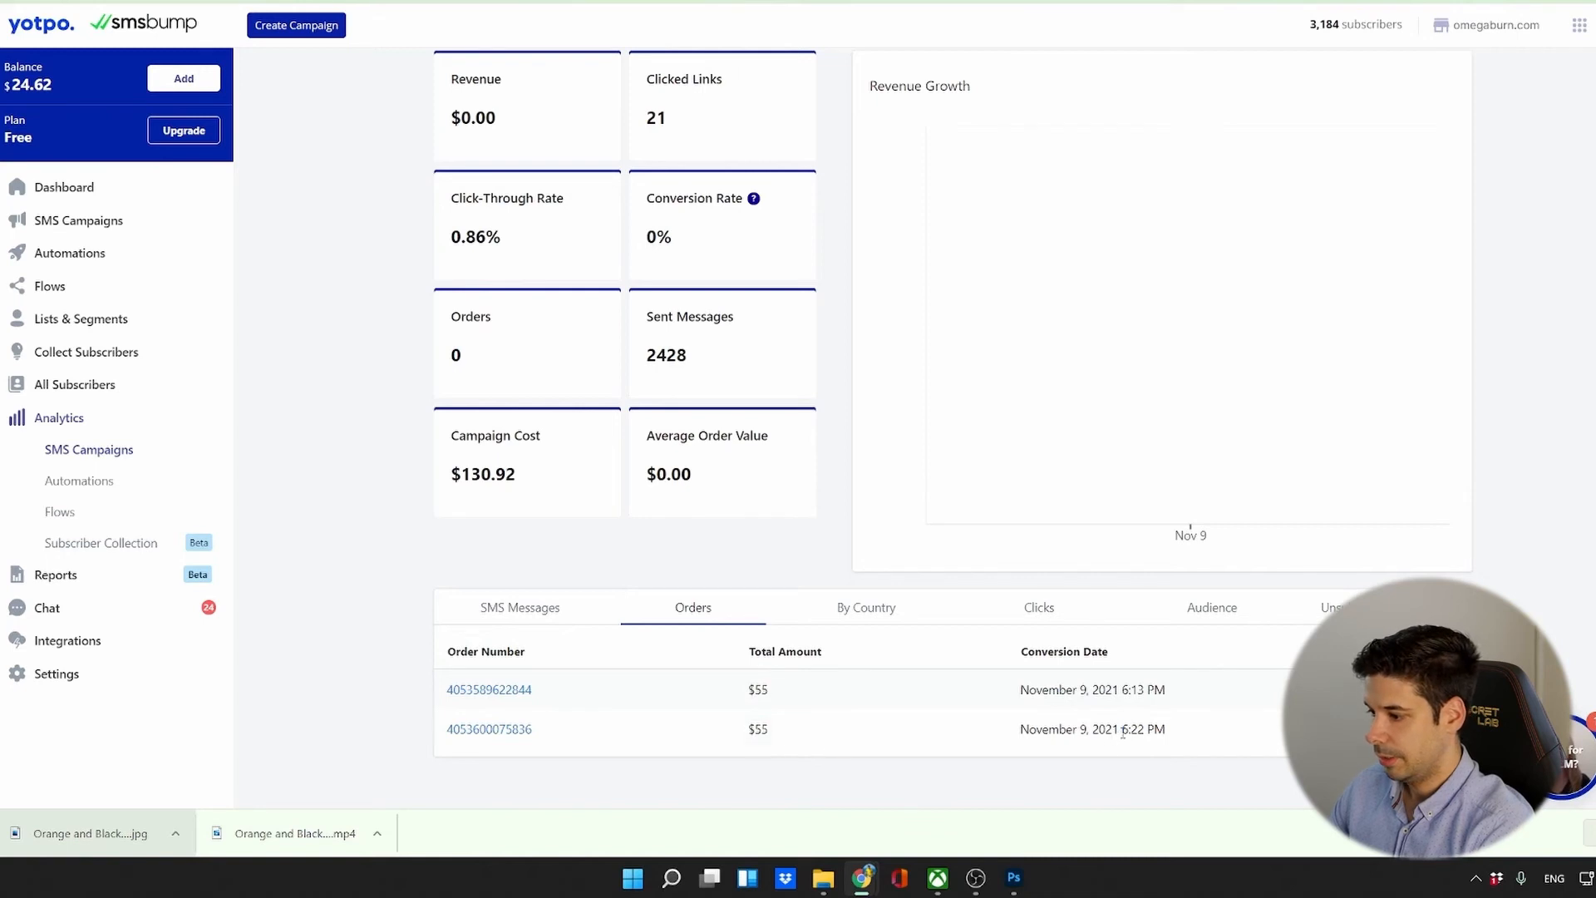
{"action": "double_click", "coordinate": [1146, 729]}
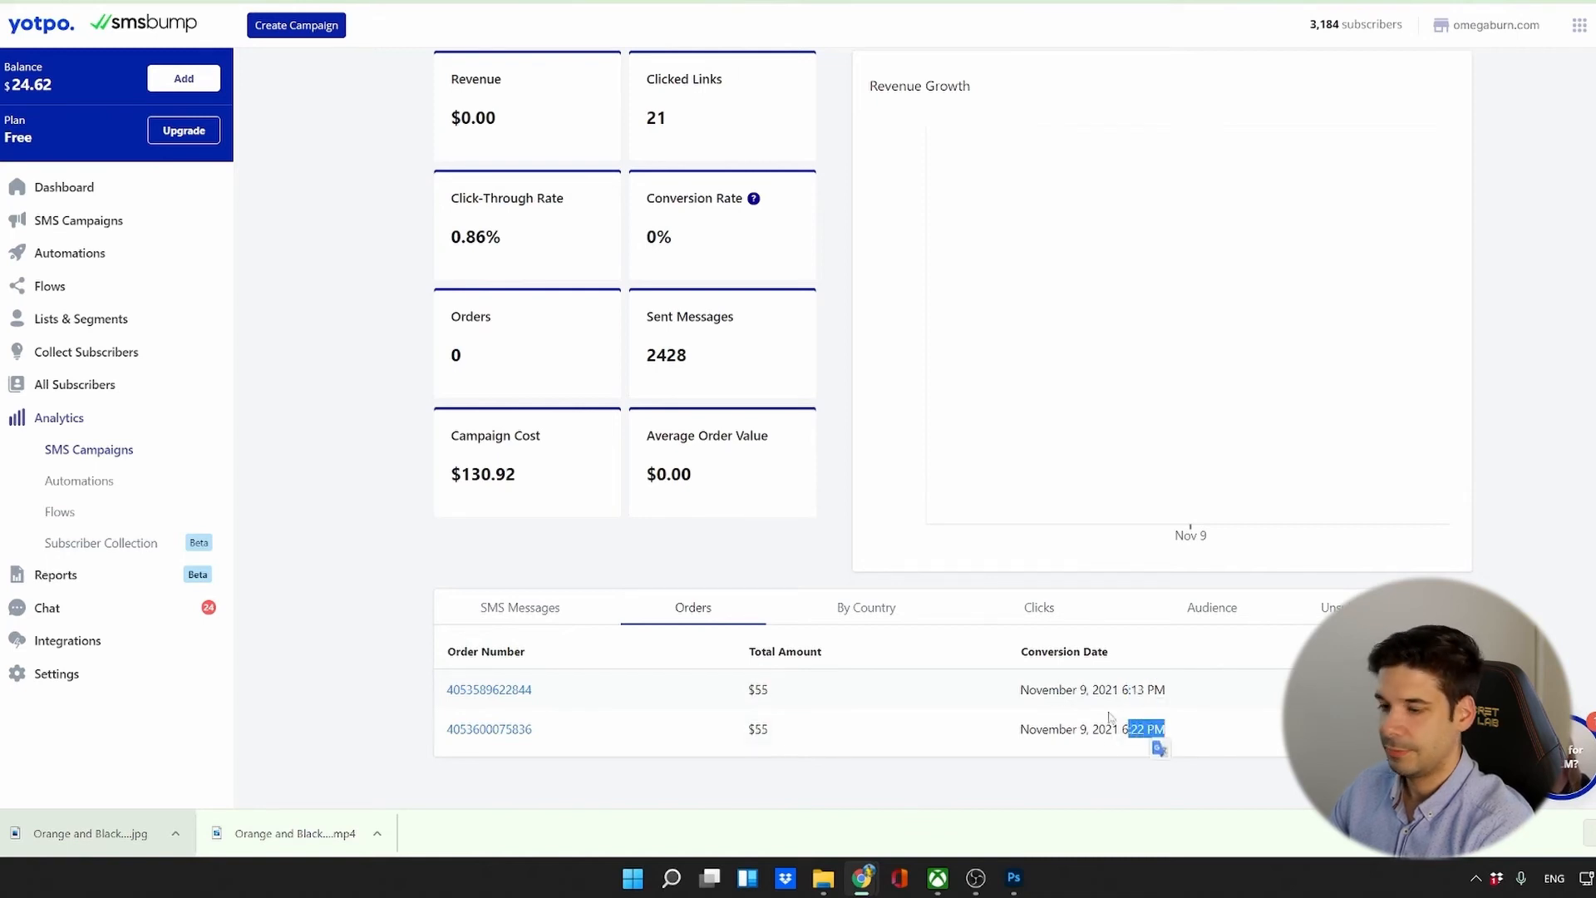
{"action": "mouse_move", "coordinate": [706, 369]}
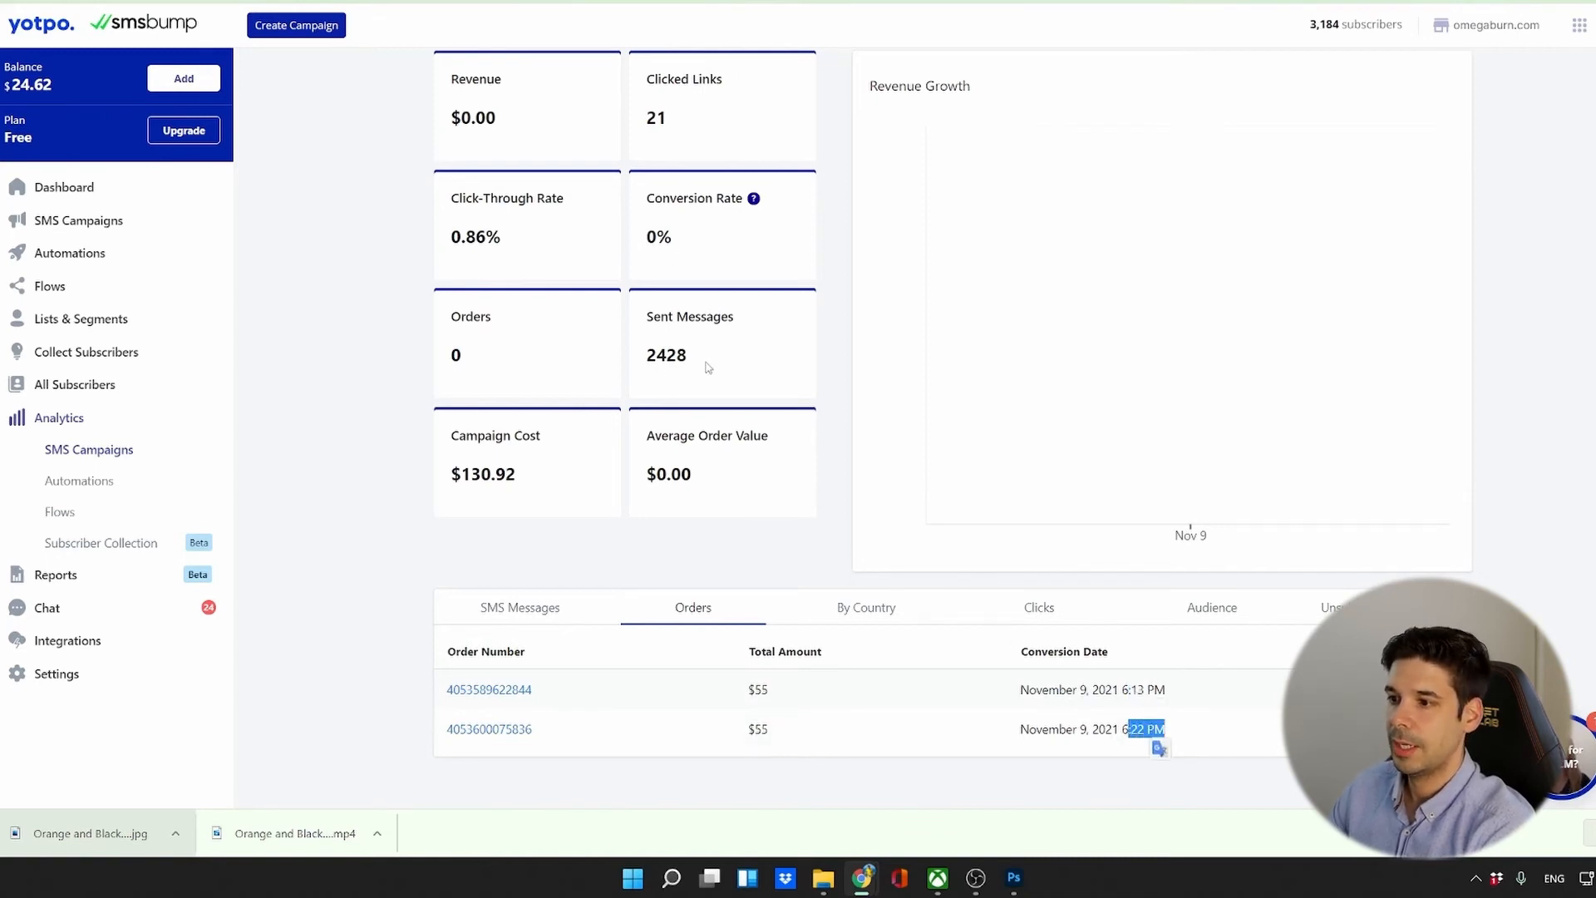
{"action": "double_click", "coordinate": [658, 236]}
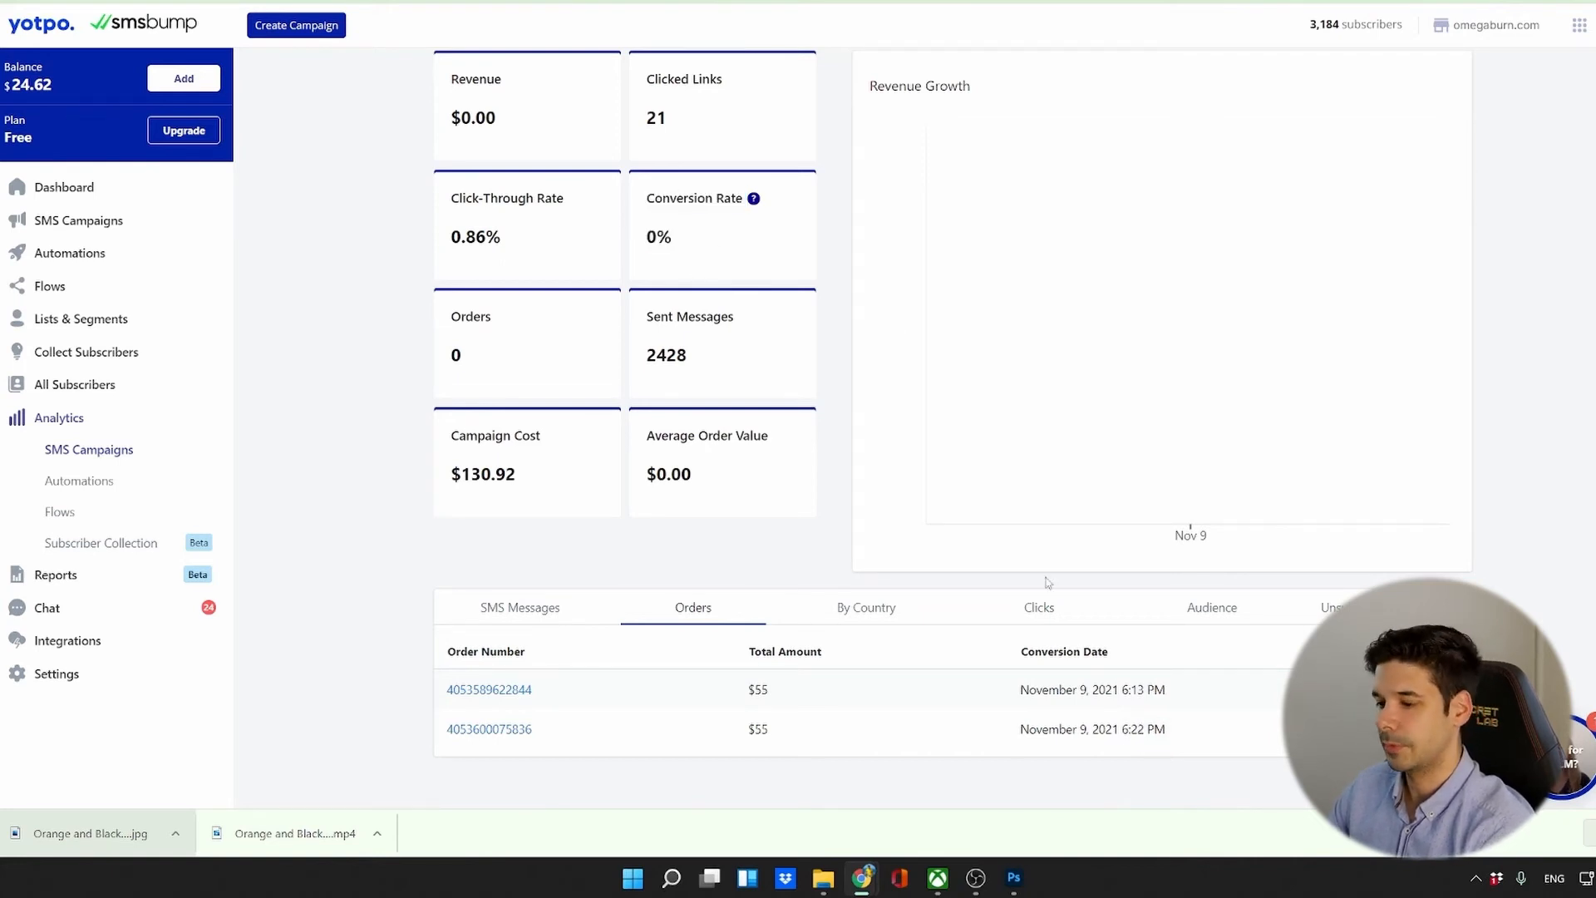
{"action": "mouse_move", "coordinate": [819, 486]}
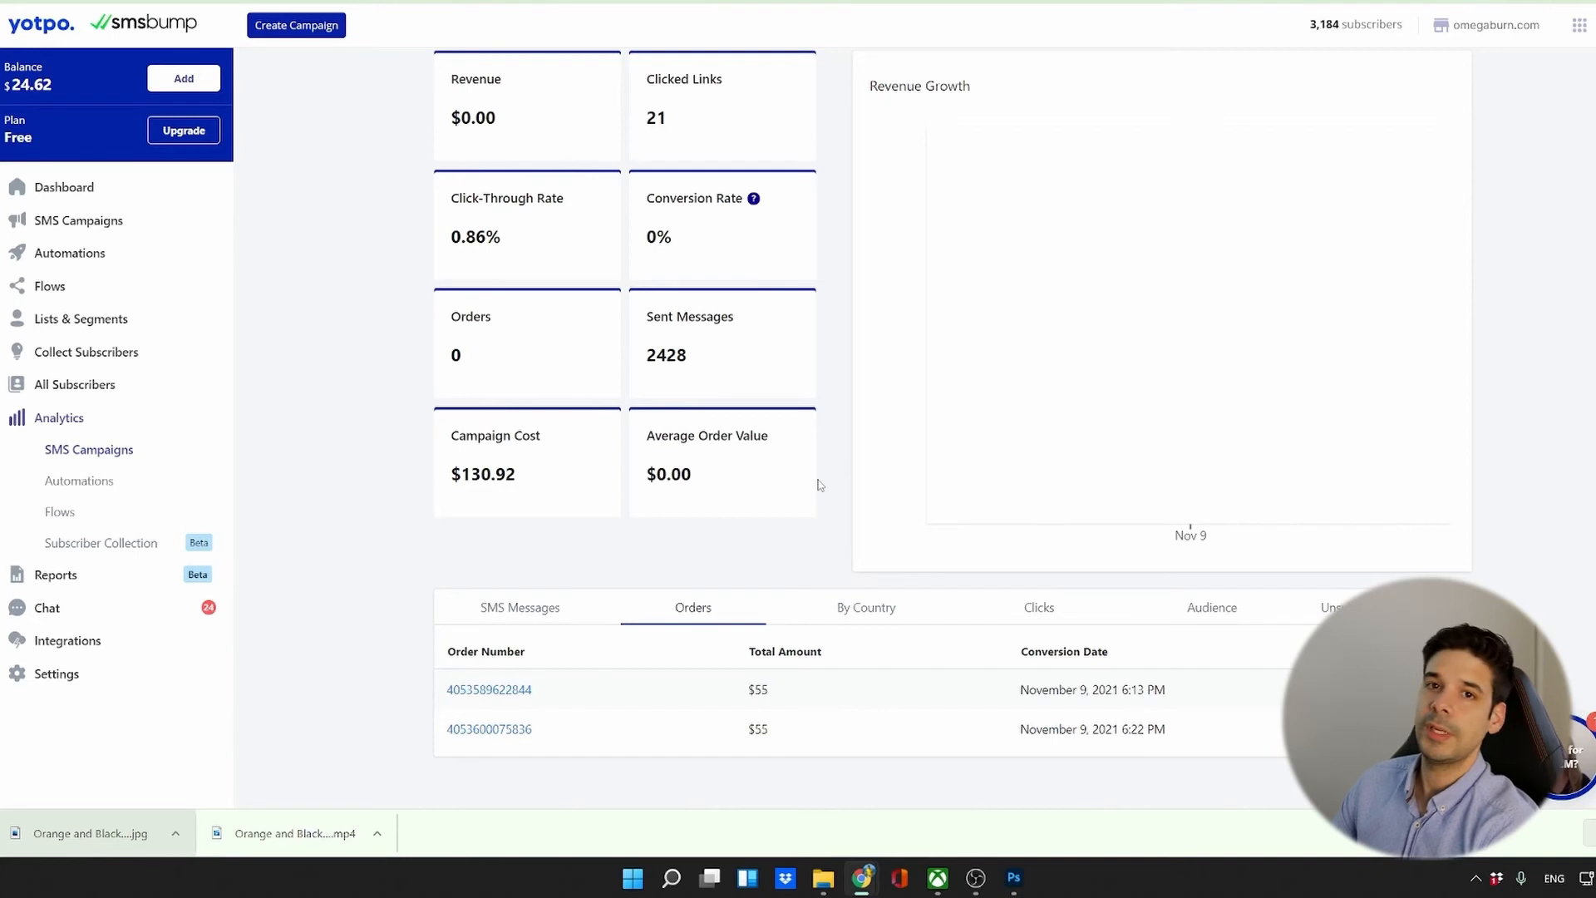